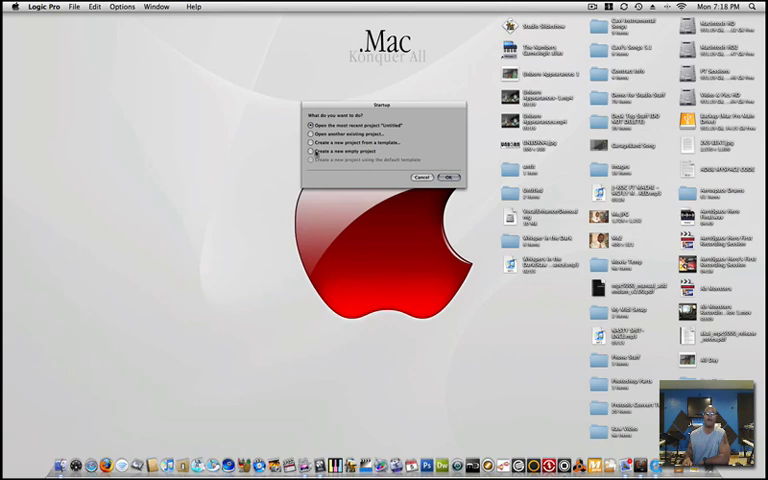
Step: Create an empty project holding one new External MIDI track
left_click(310, 152)
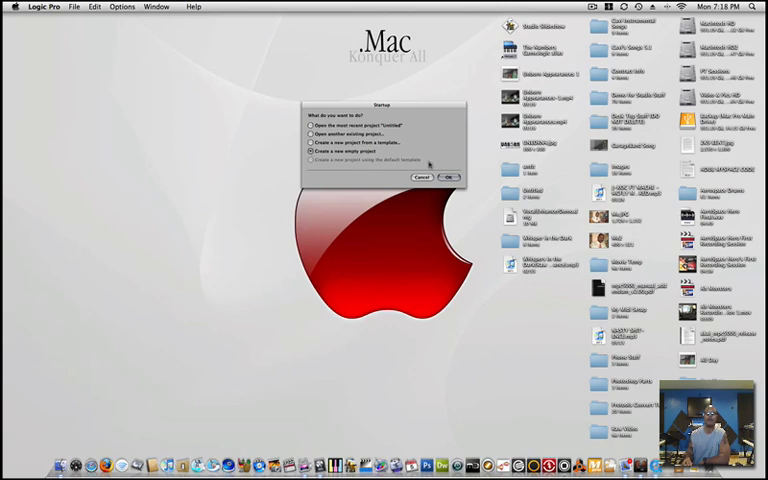
left_click(449, 177)
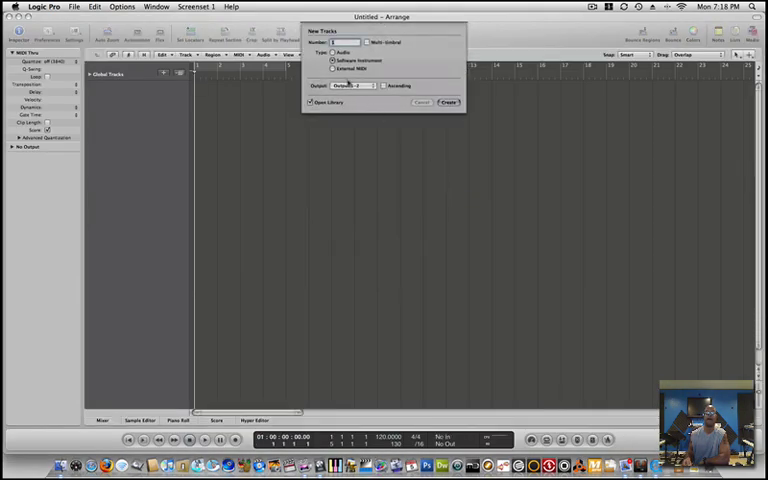
left_click(333, 69)
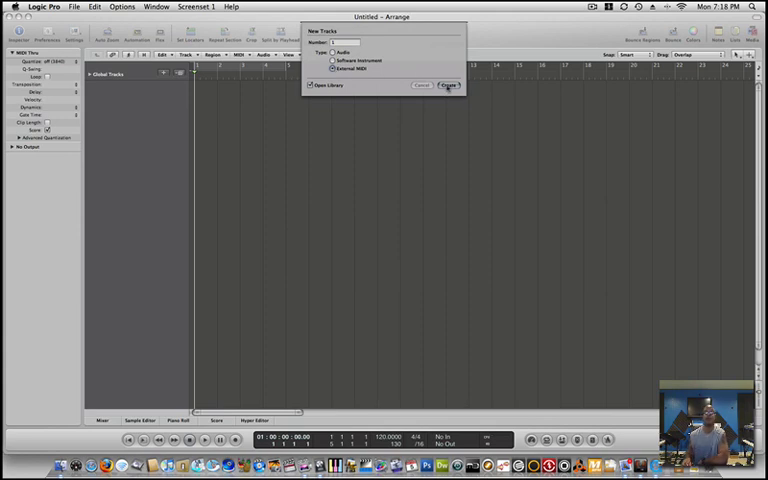
left_click(448, 84)
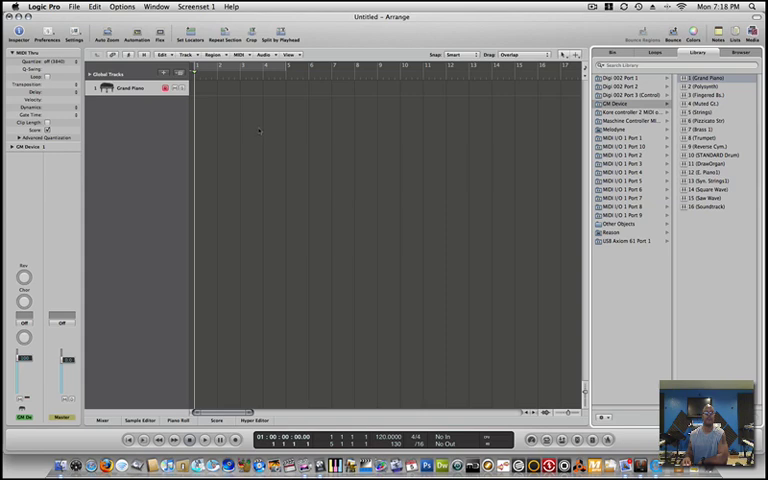
mouse_move(524, 183)
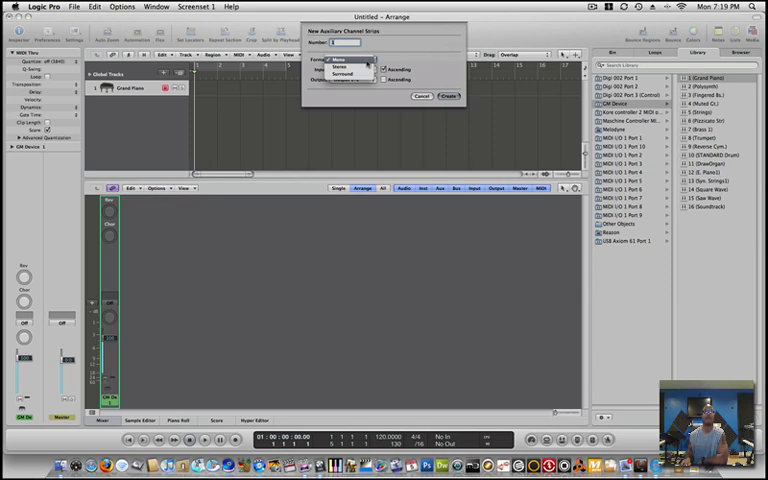
Step: Create a stereo aux channel strip with Input 3-4 and Output 1-2
left_click(345, 59)
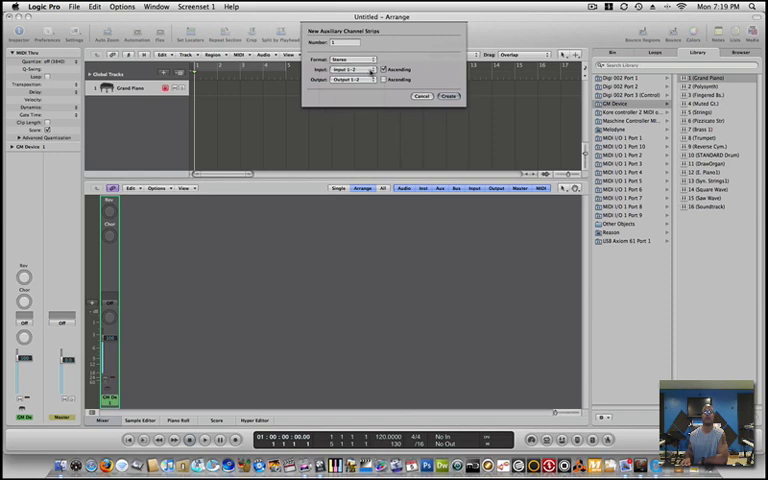
left_click(353, 70)
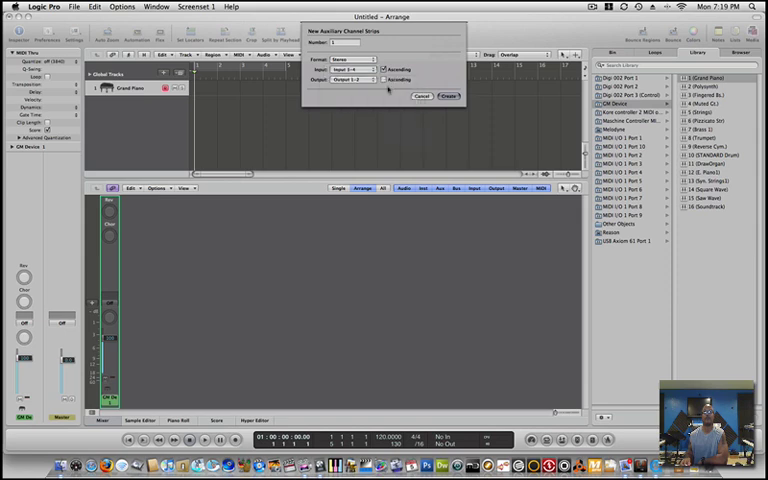
left_click(448, 96)
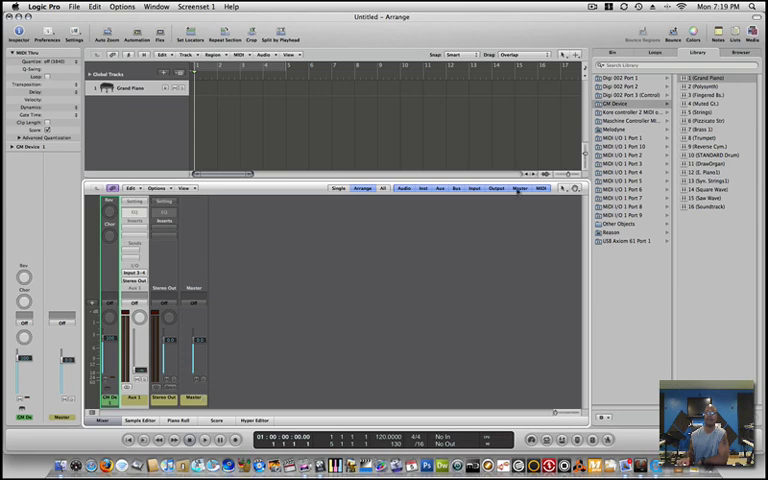
left_click(540, 188)
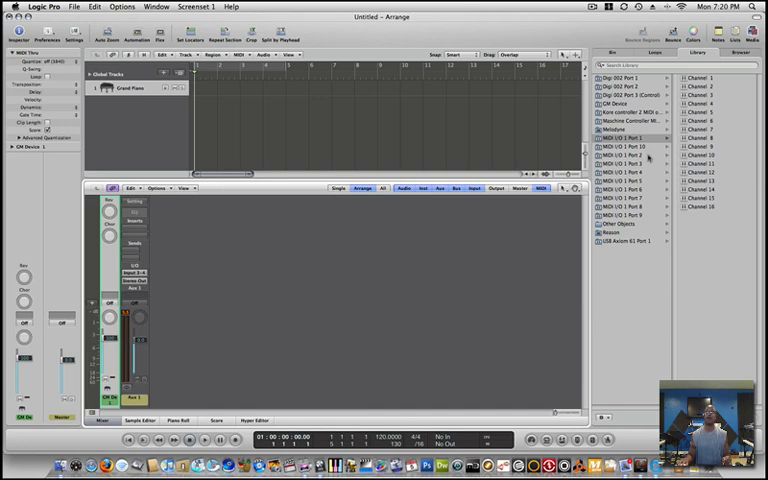
mouse_move(472, 286)
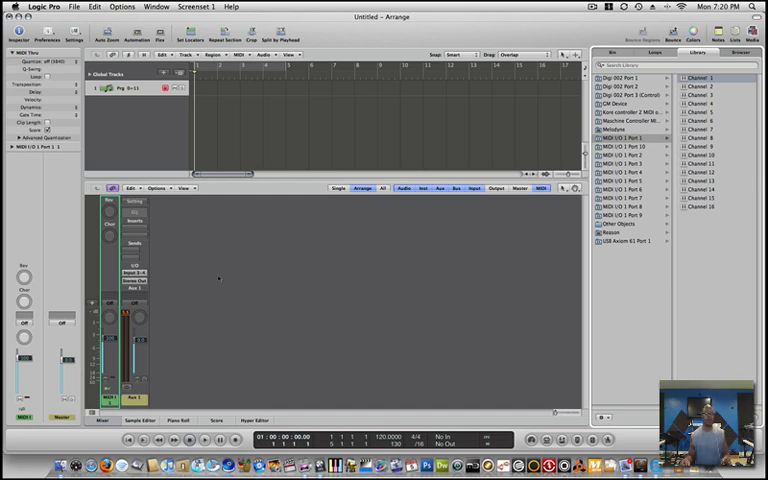
mouse_move(170, 137)
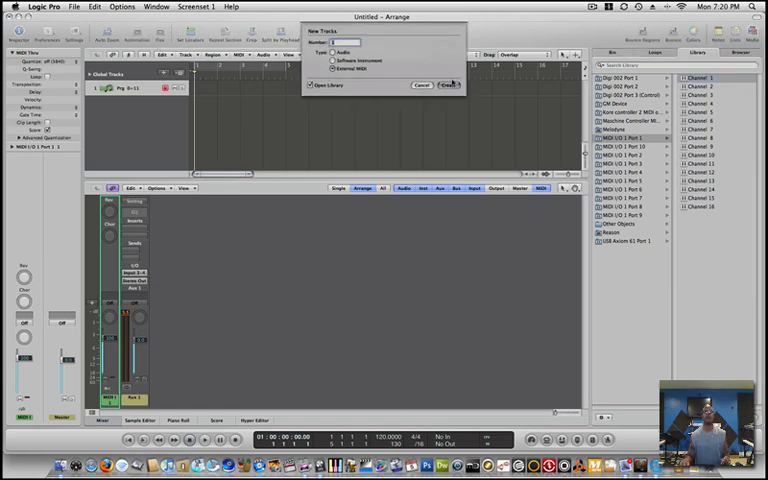
left_click(450, 84)
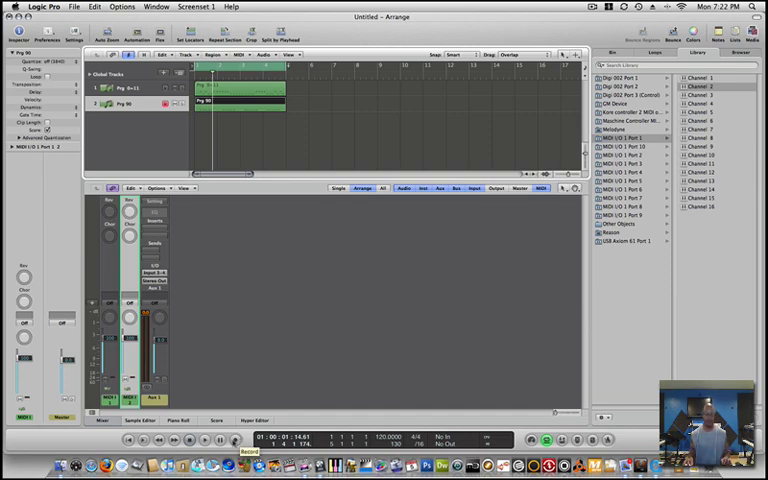
mouse_move(420, 350)
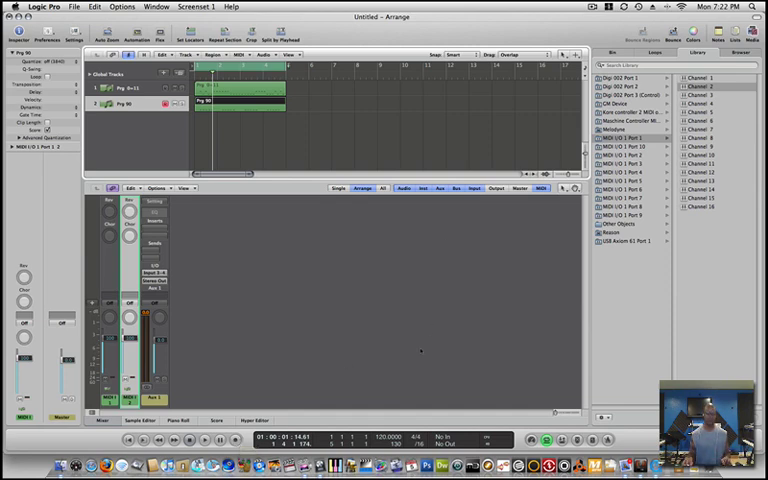